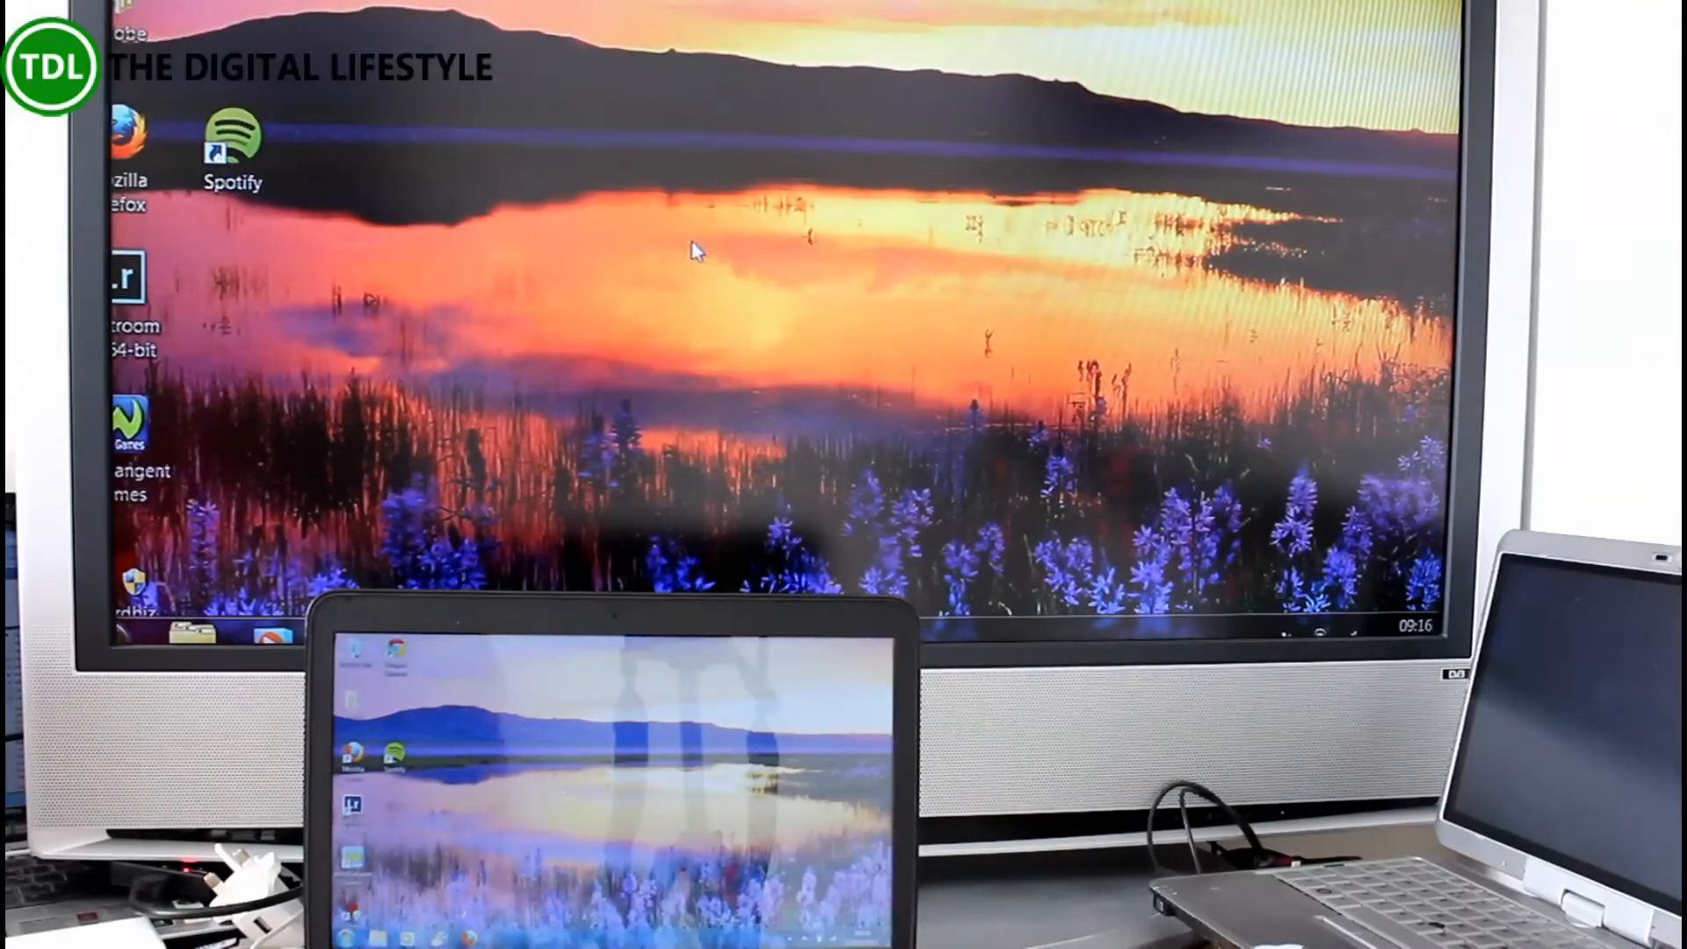
mouse_move(439, 532)
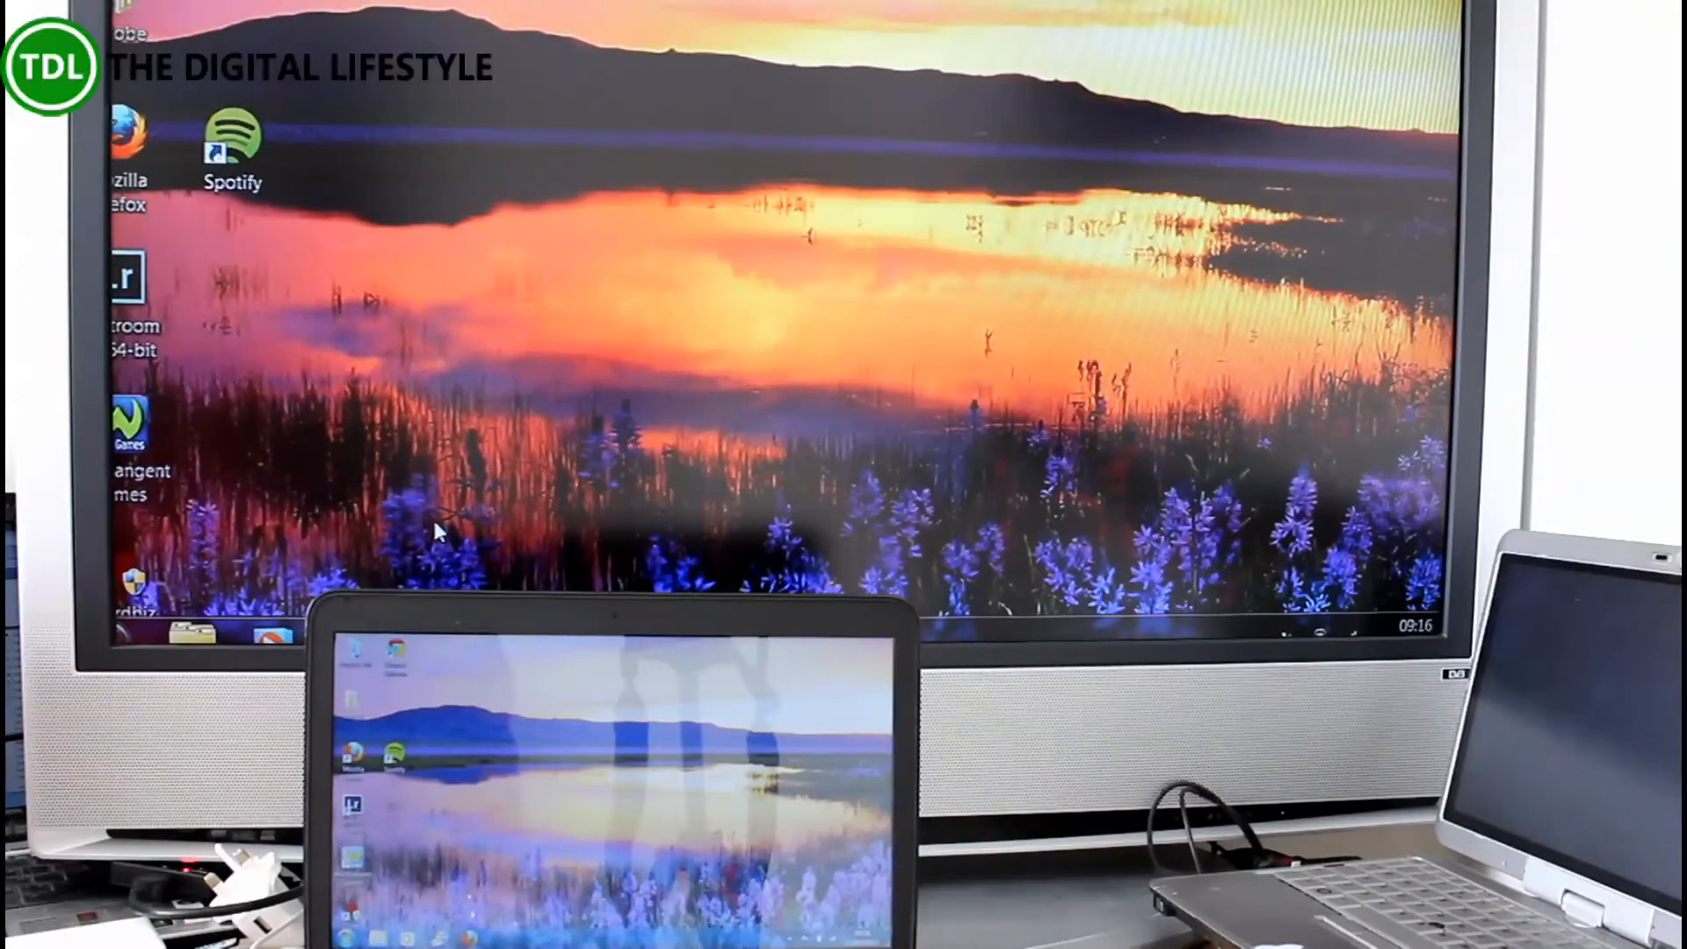
mouse_move(537, 152)
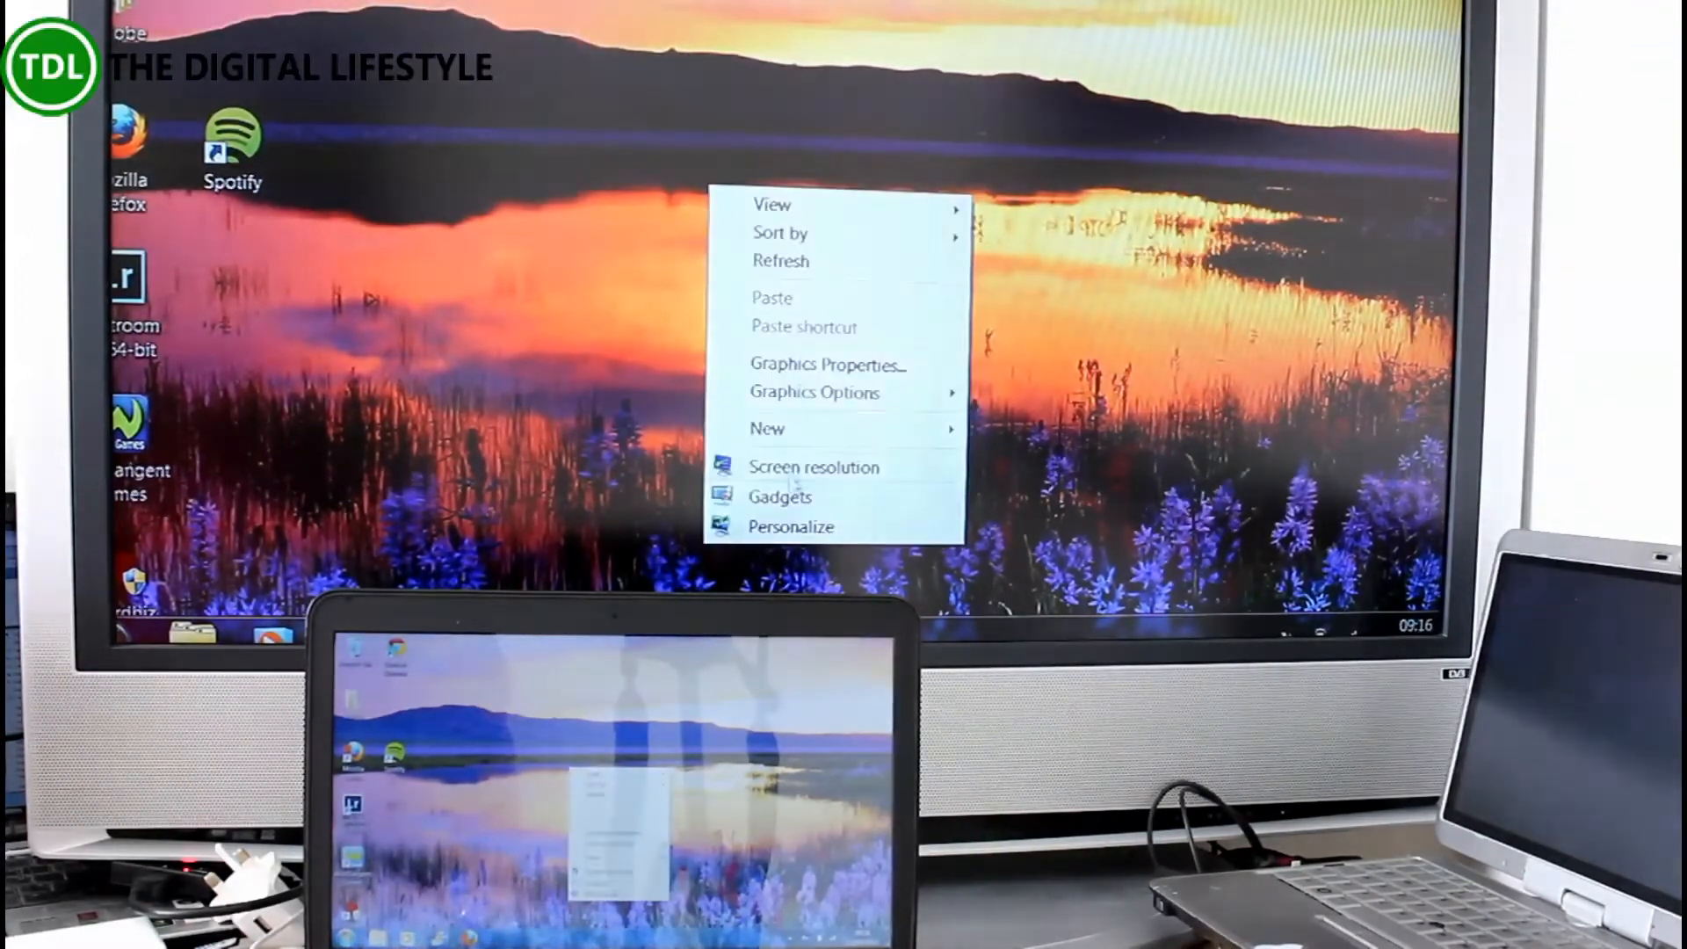
Step: Open Screen Resolution and expand the Multiple displays list showing duplicate and extend options
left_click(814, 465)
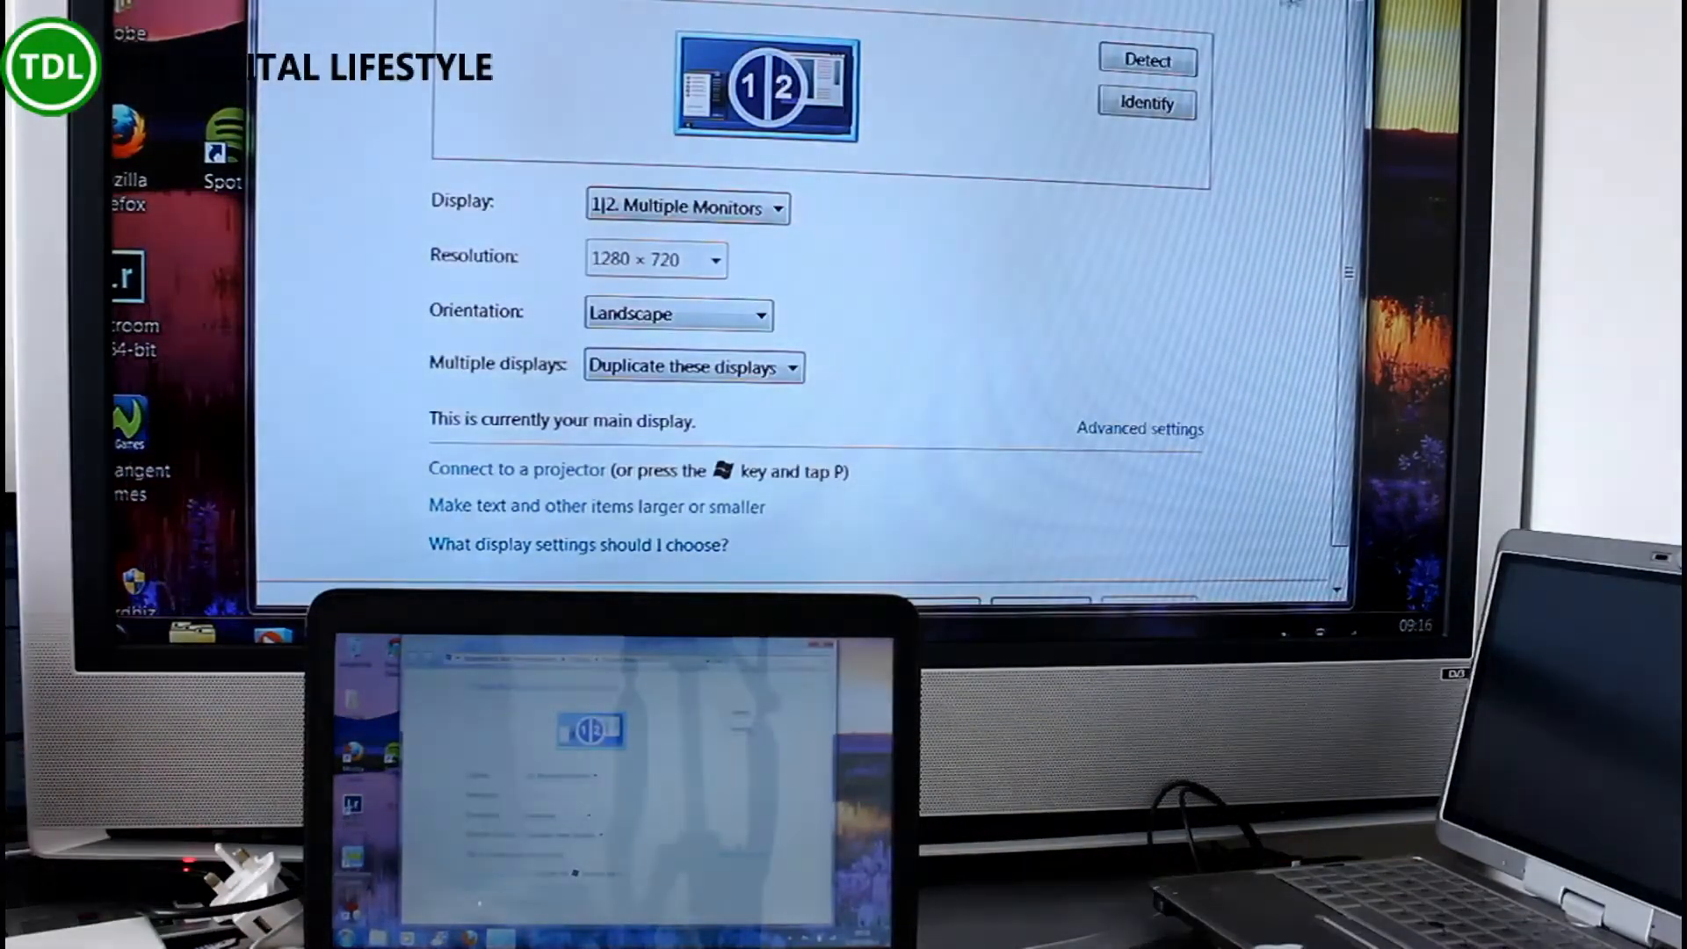
left_click(694, 365)
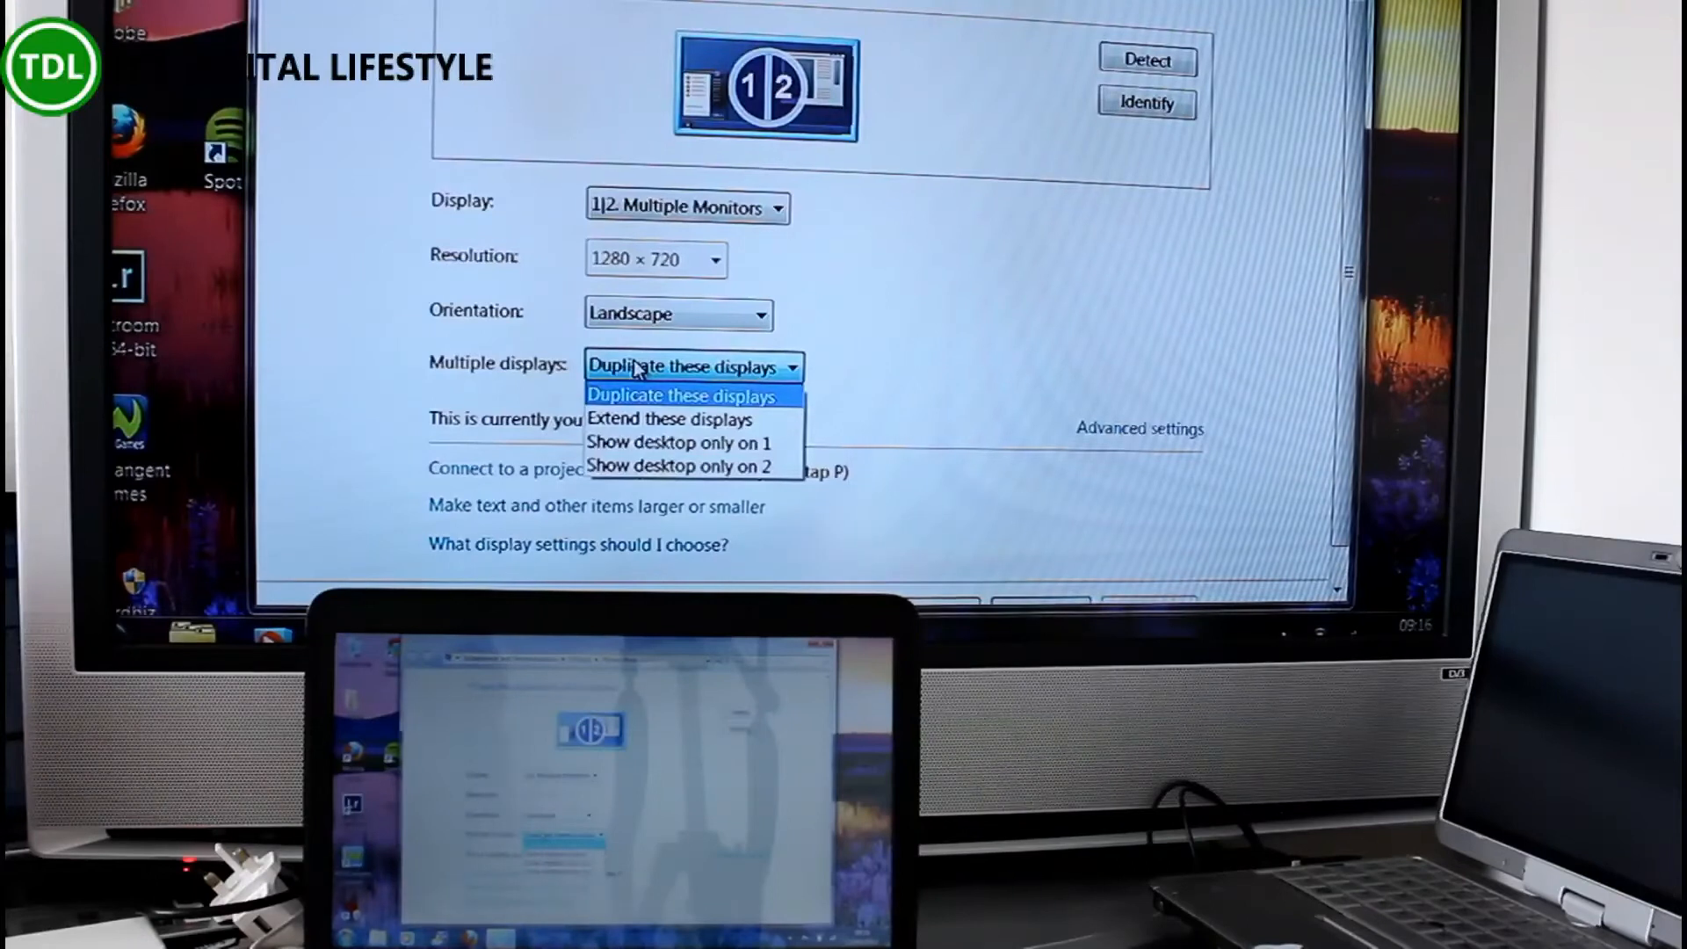